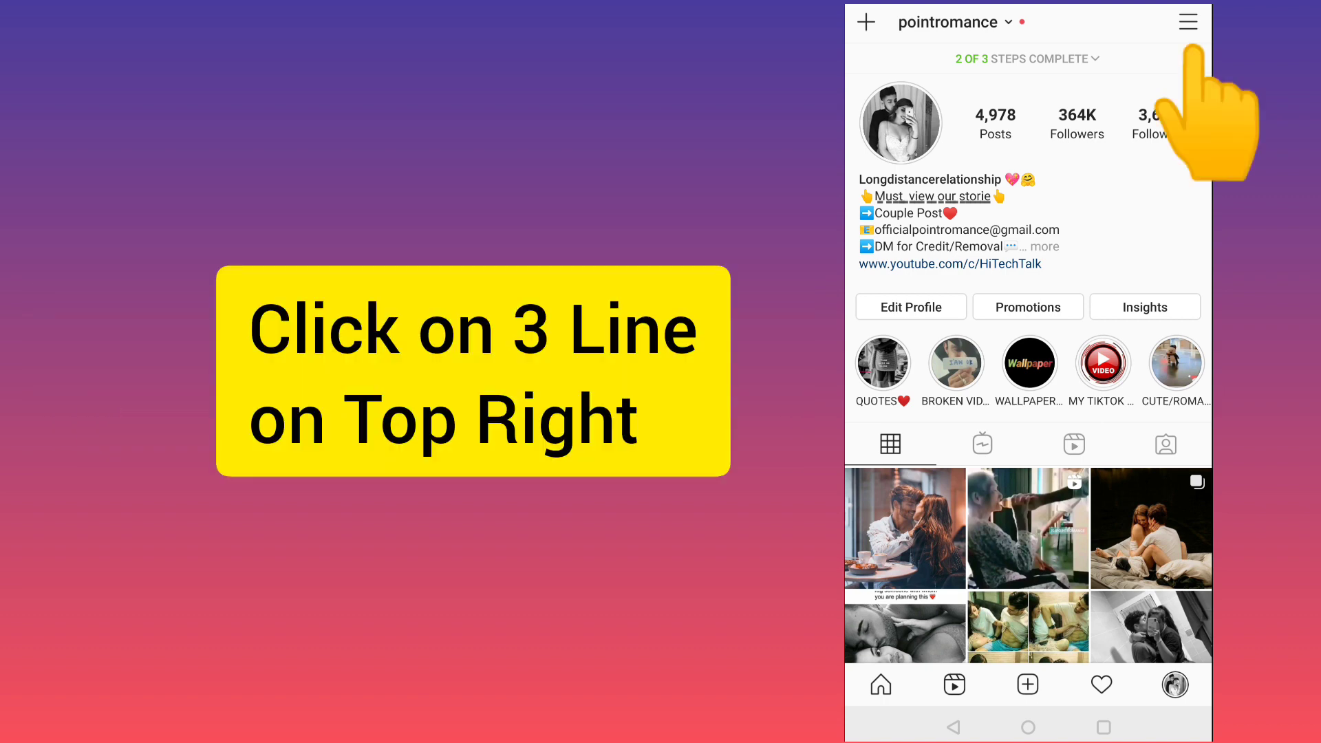
Bring up the profile's side menu listing Archive, Insights, Saved and Settings
click(1187, 21)
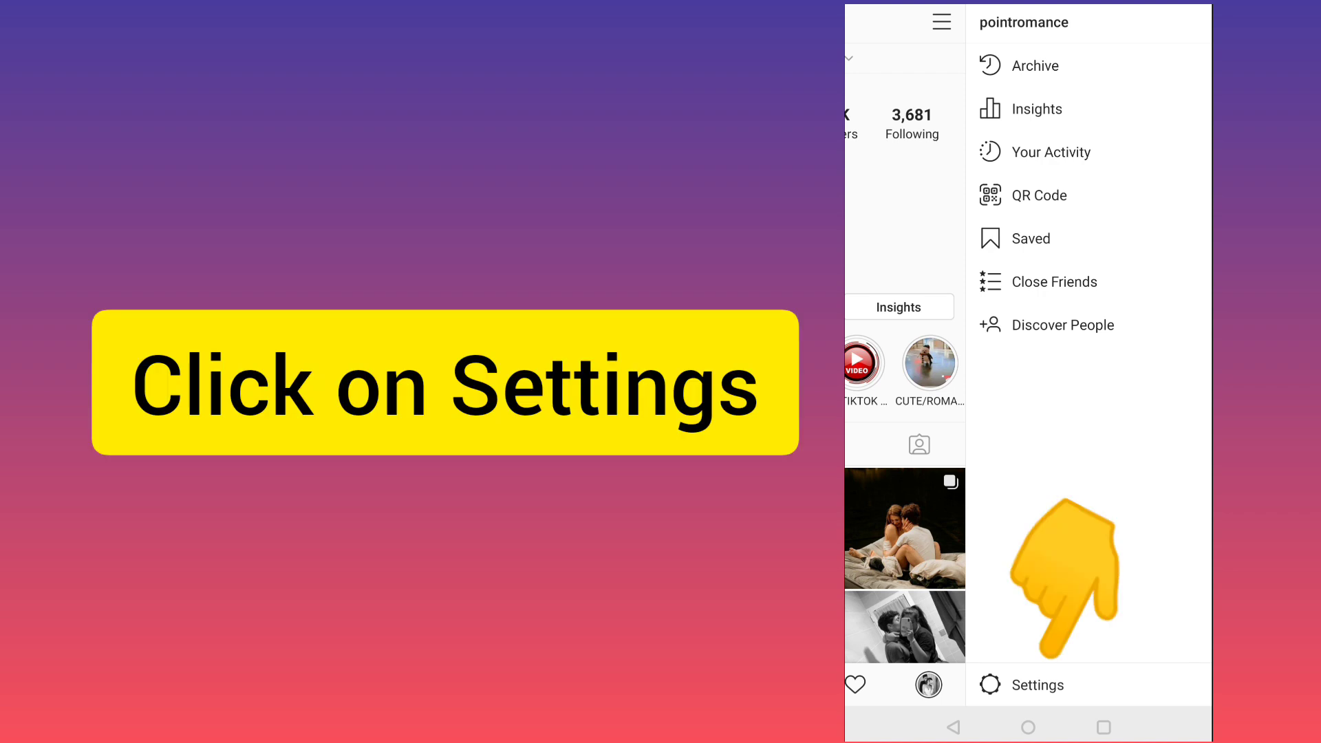
Enter Settings and scroll to the Facebook section listing Accounts Center
click(1037, 684)
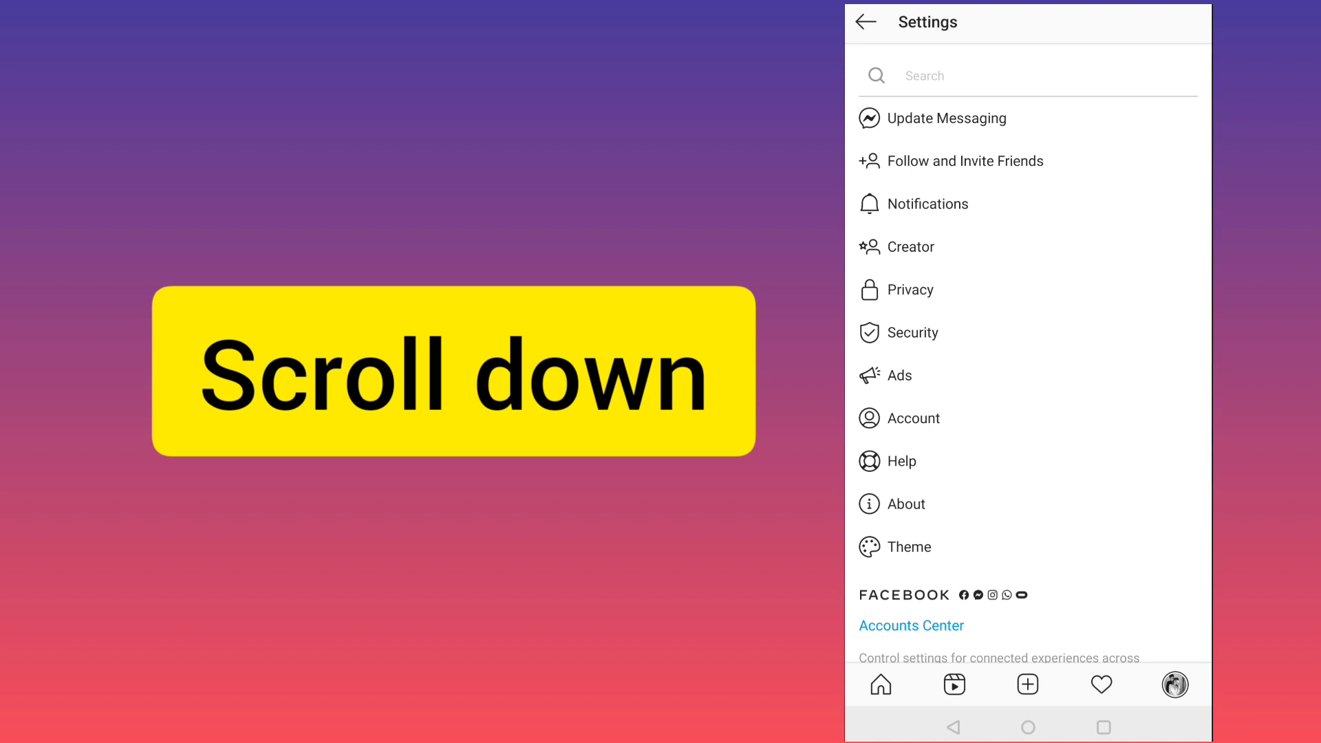
scroll(down, 3)
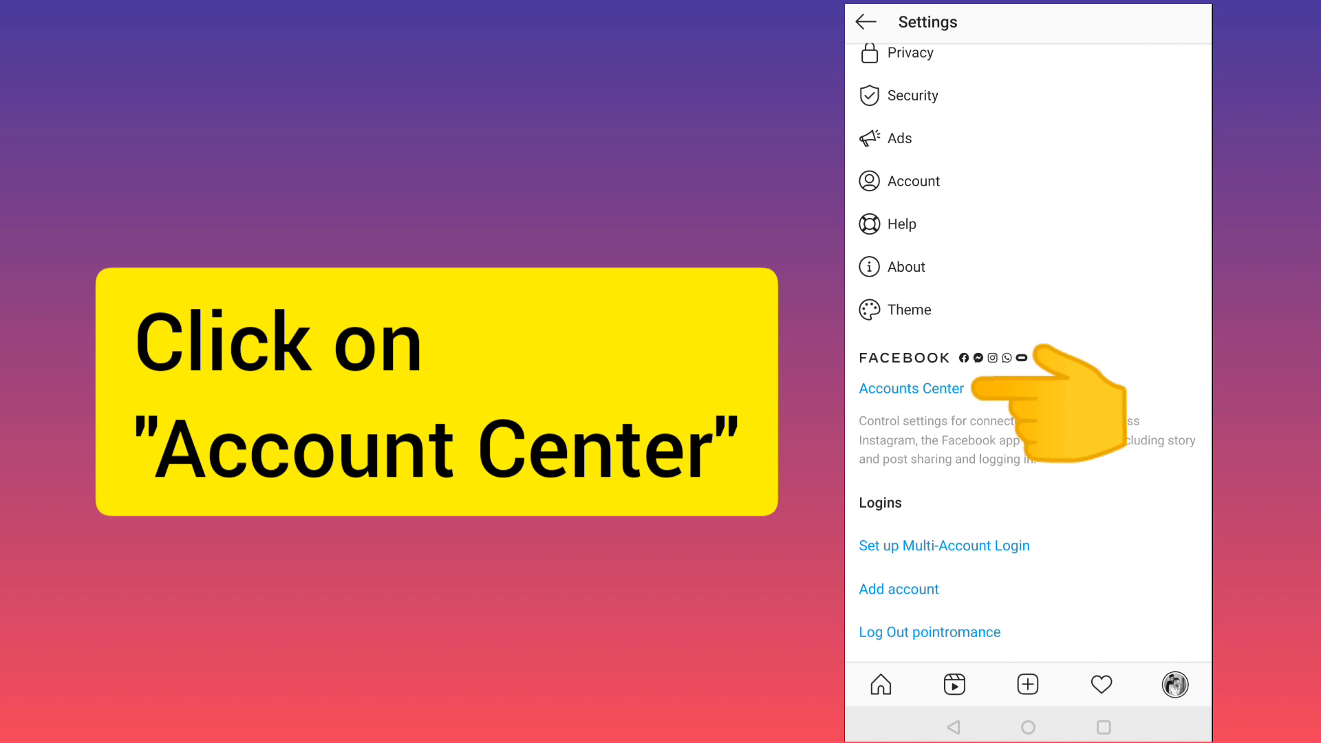
Enter Accounts Centre and reach its Accounts and profiles page
click(911, 388)
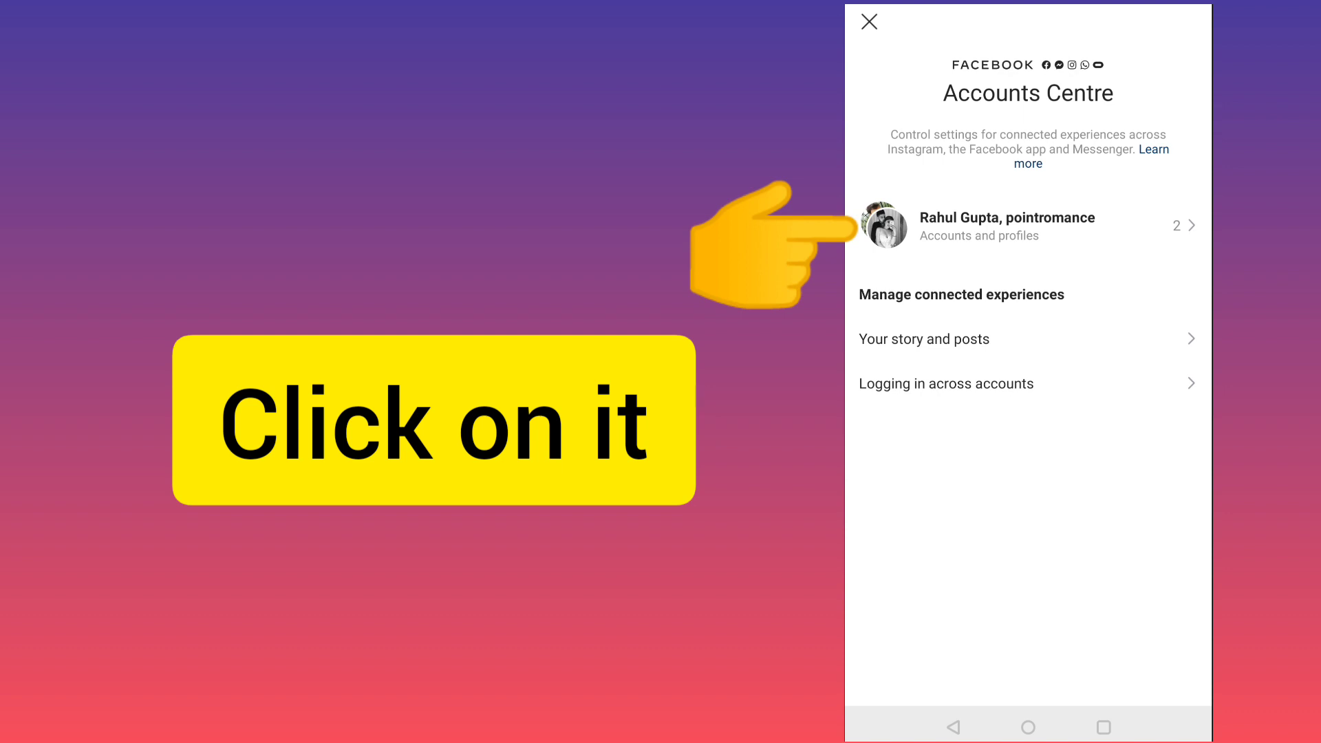
click(1007, 224)
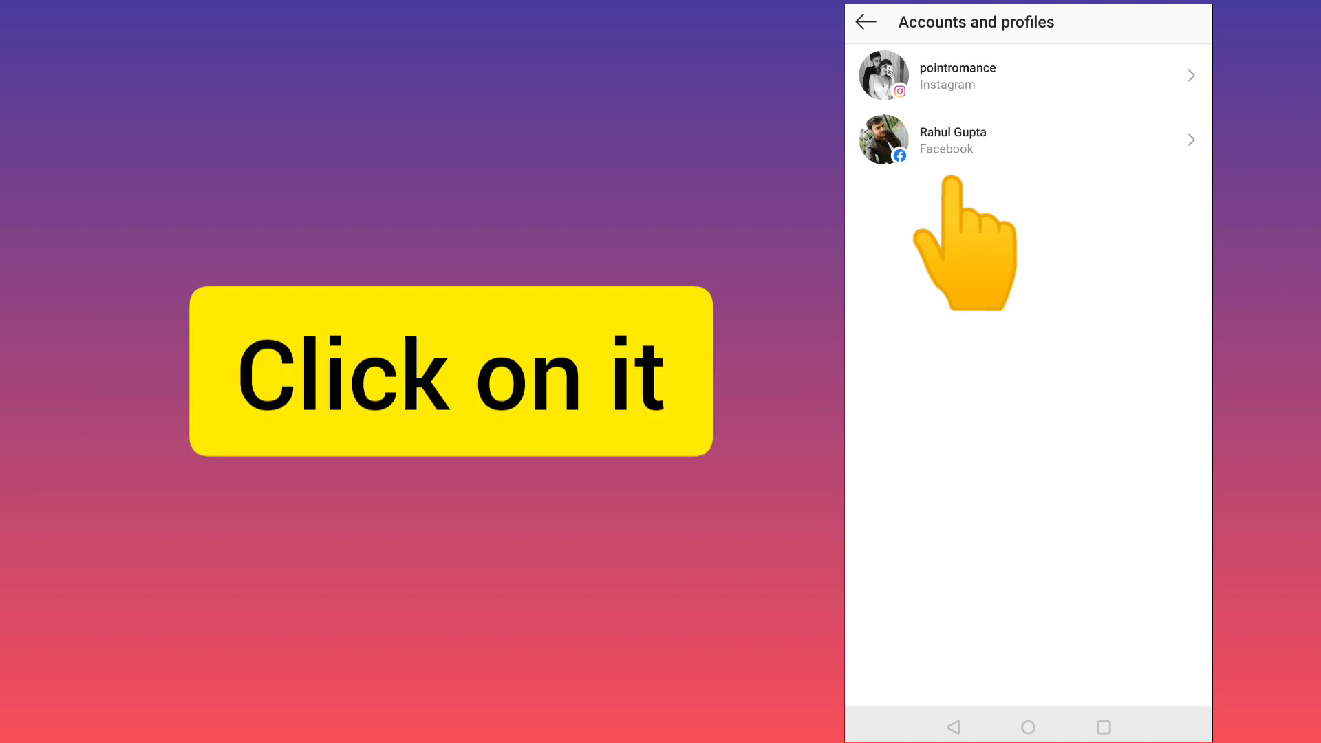
click(952, 140)
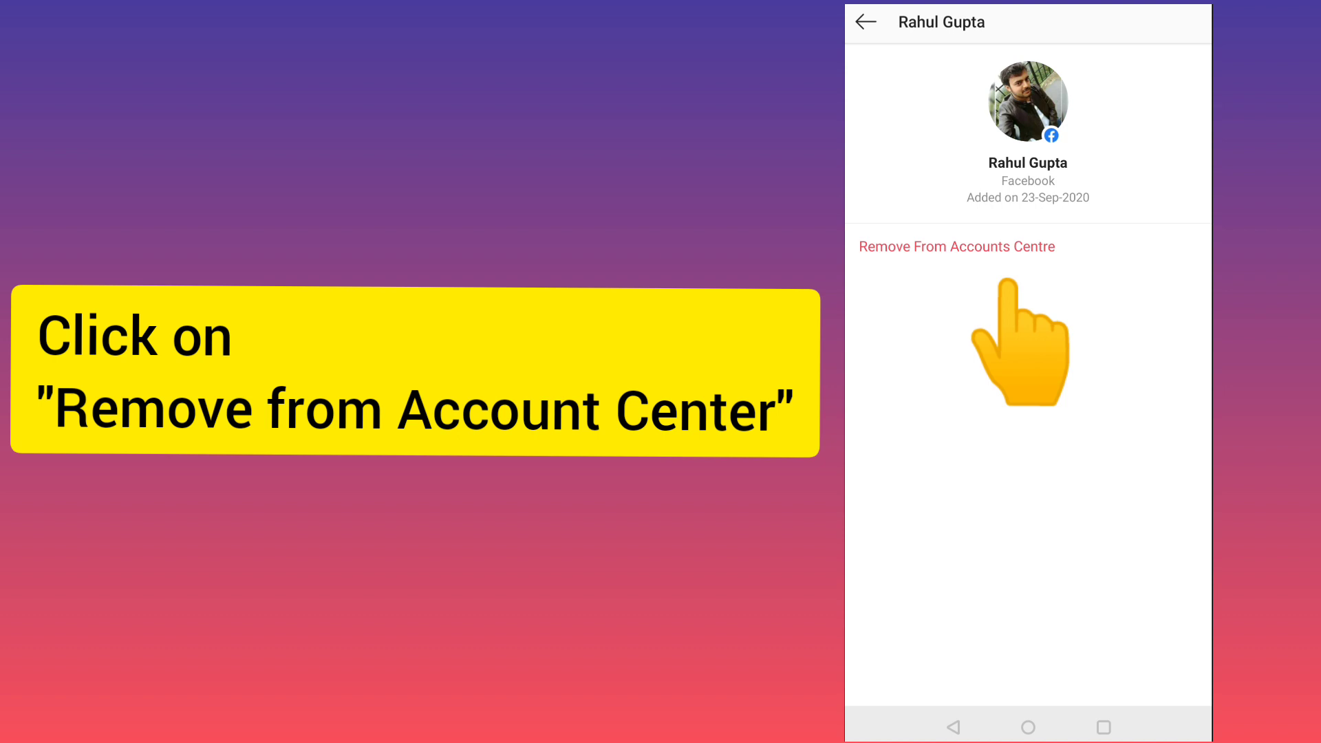
Request removal of the Facebook account from Accounts Centre
click(957, 246)
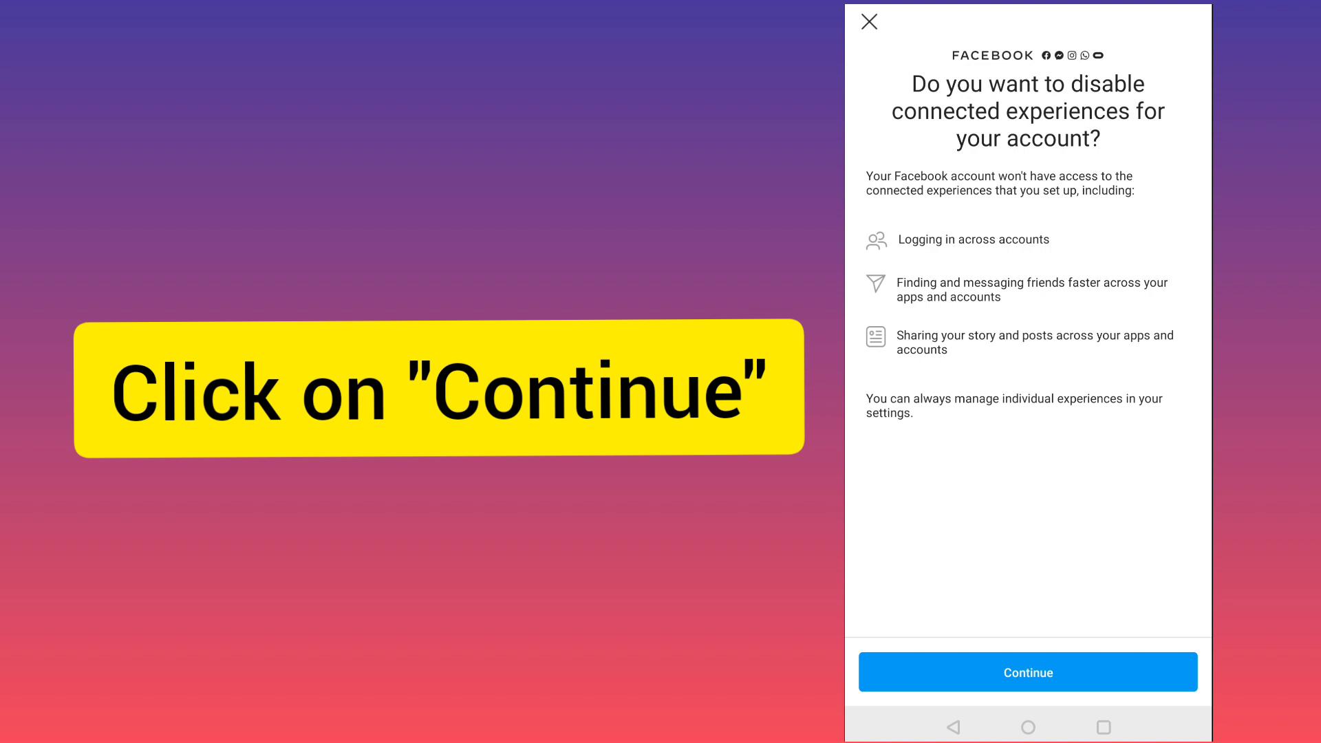
Continue to disable connected experiences, disconnecting Messenger from the Facebook account
click(1026, 672)
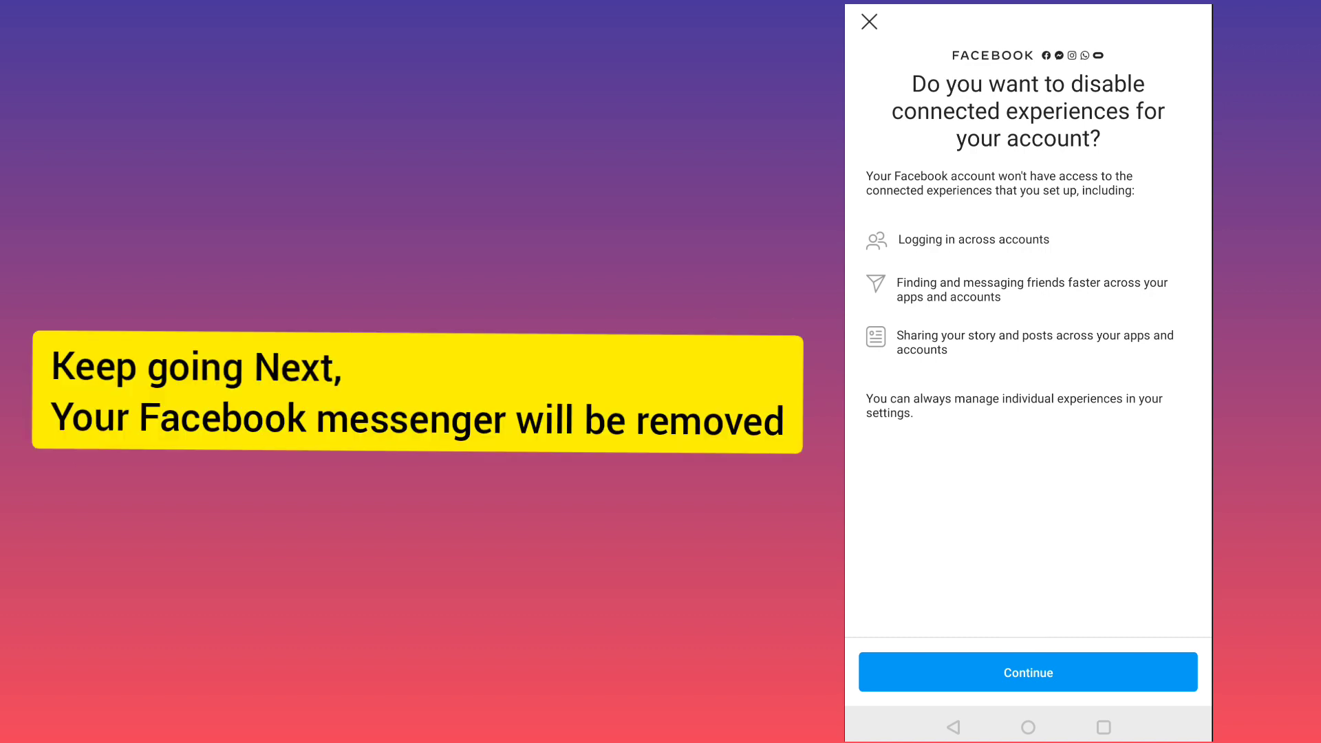